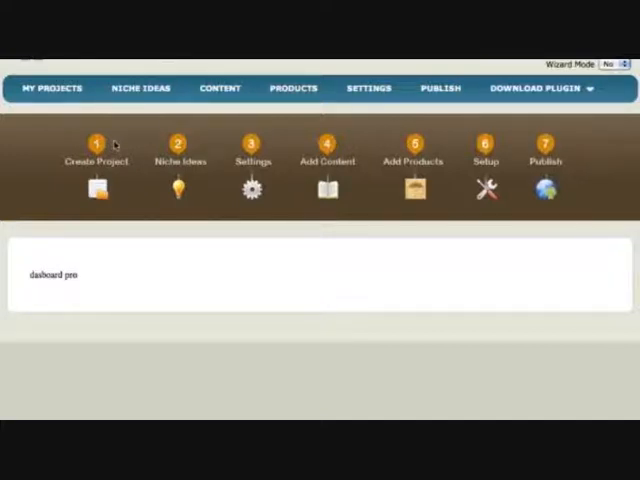
mouse_move(27, 250)
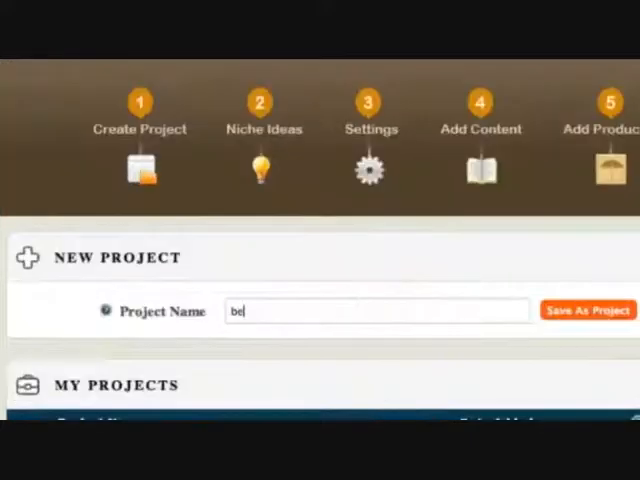
Name the new project bestlginfiniatv.com by choosing the autocomplete suggestion
type("best1ginfiniatv.com")
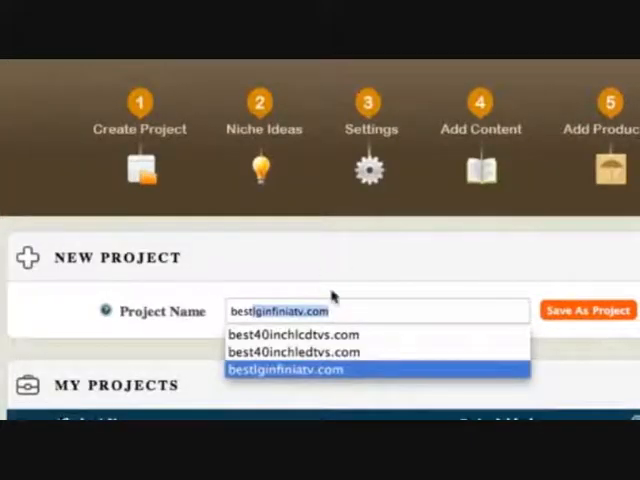
left_click(285, 369)
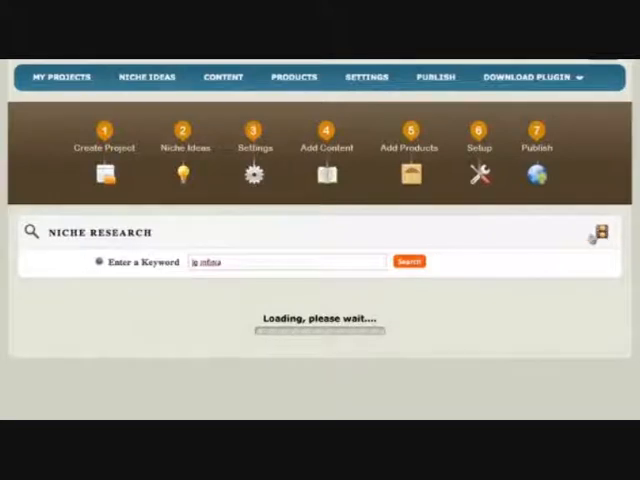
Run the 'lg infinia' niche keyword search and tick all suggested keywords
left_click(407, 261)
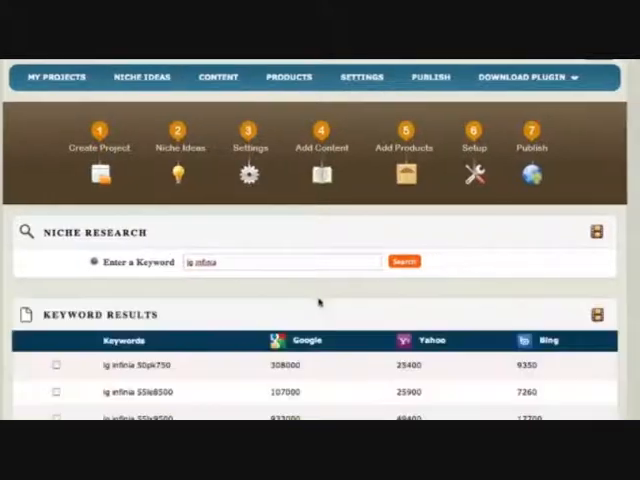
scroll("down", 3)
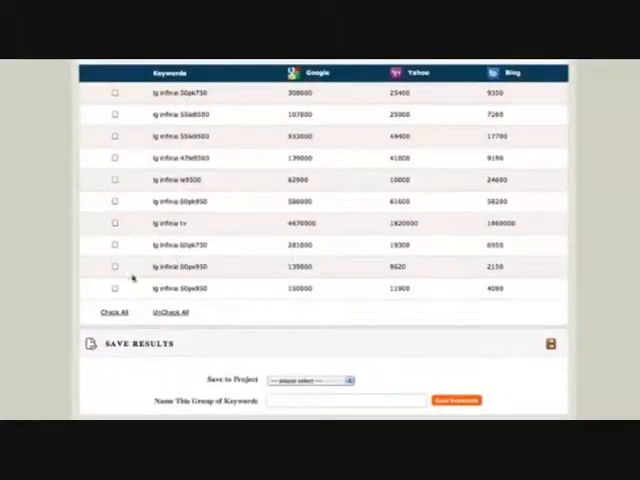
left_click(107, 311)
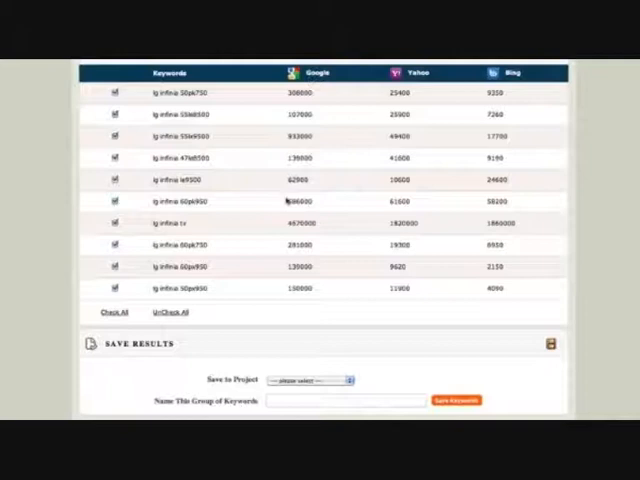
left_click(310, 378)
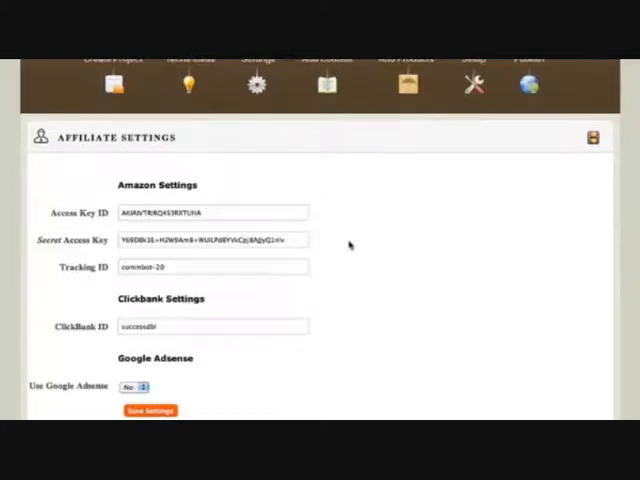
mouse_move(193, 380)
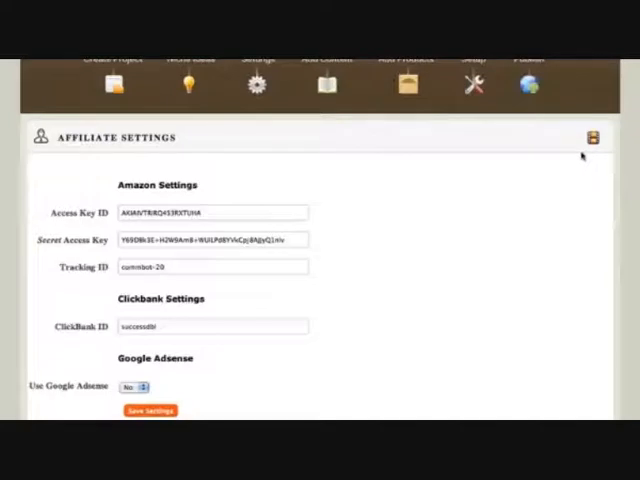
mouse_move(490, 185)
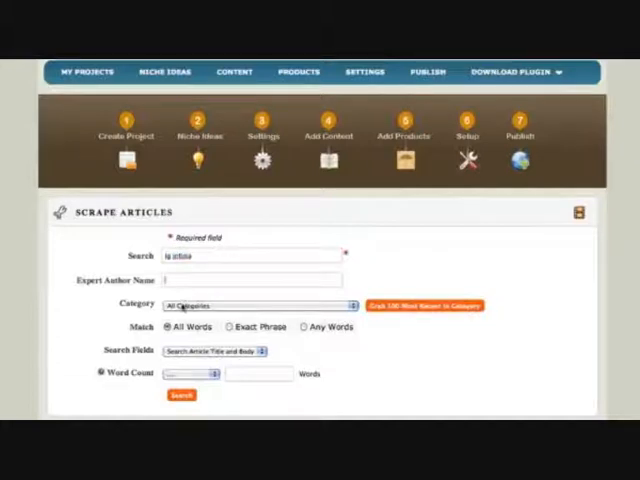
Search articles for exact phrase 'lg infinia' in titles and bodies, with no word count limit
left_click(258, 305)
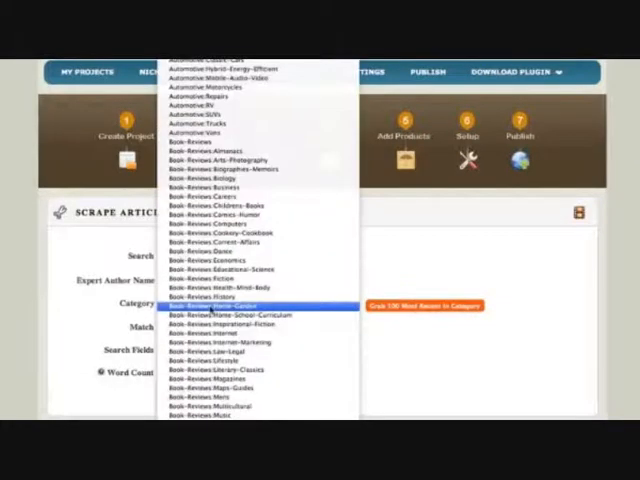
scroll("down", 3)
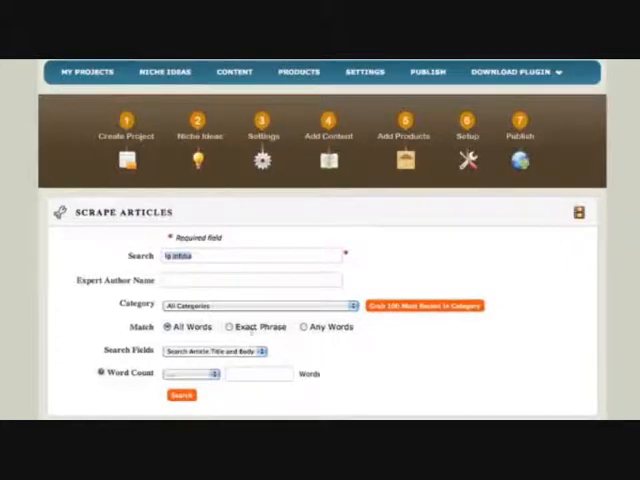
left_click(213, 351)
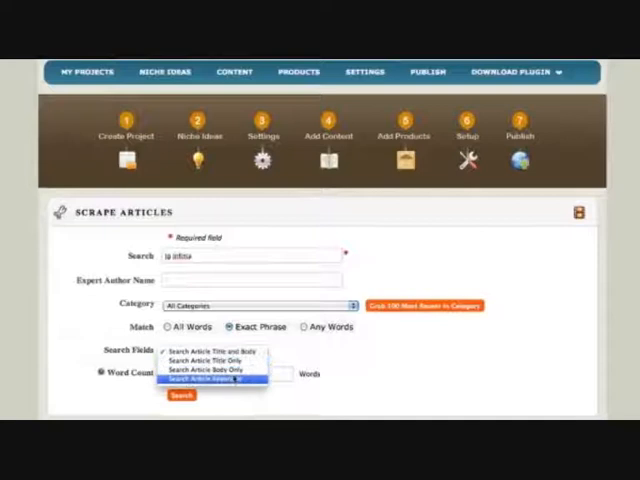
left_click(210, 351)
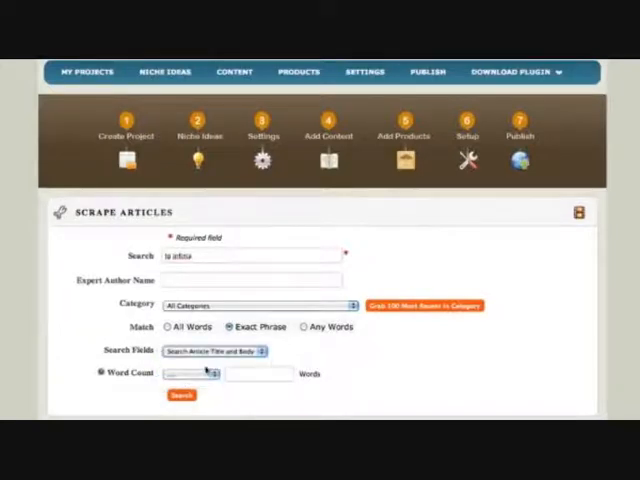
left_click(185, 375)
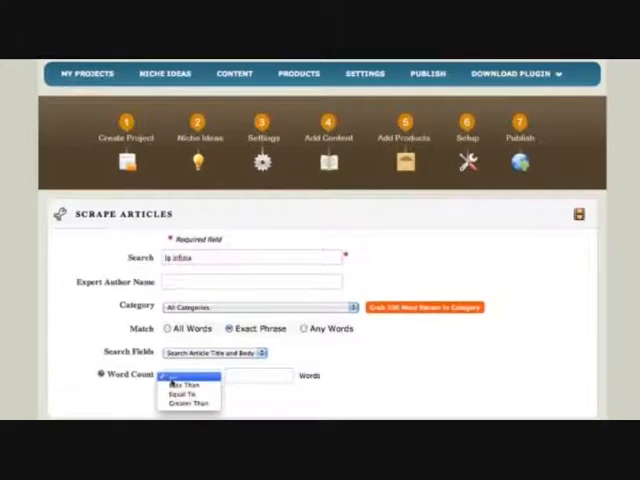
left_click(187, 375)
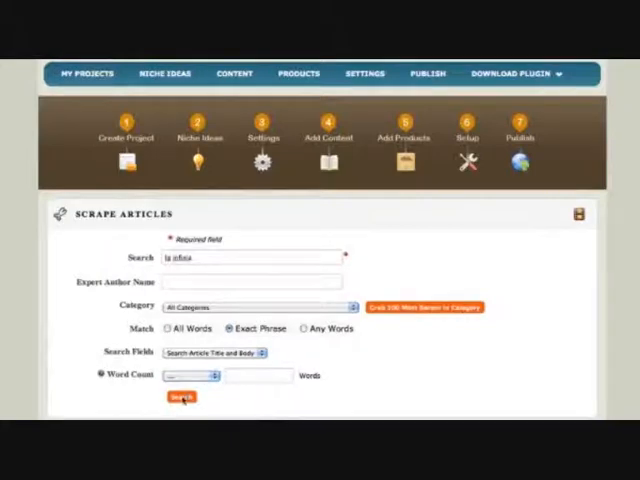
left_click(182, 396)
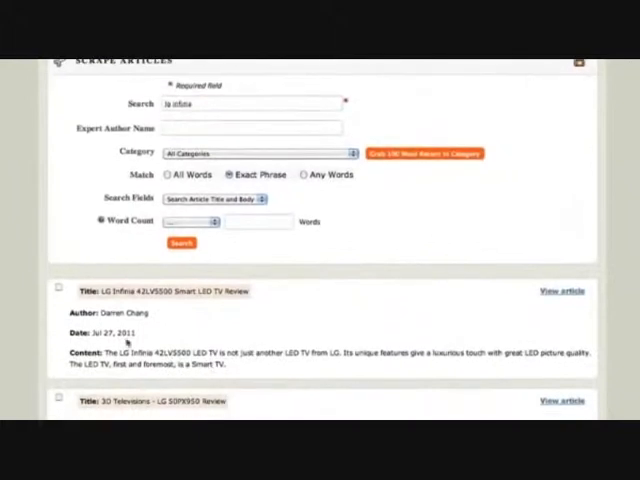
Tick the LG TV articles, including the LX9500 3D LED TV, and choose the receiving project
scroll("down", 3)
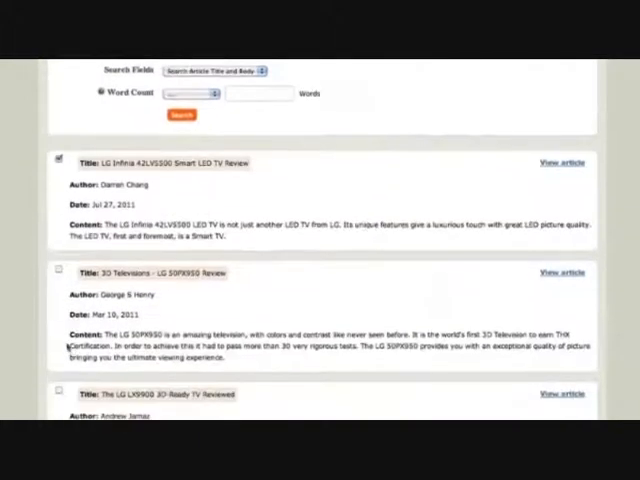
scroll("down", 3)
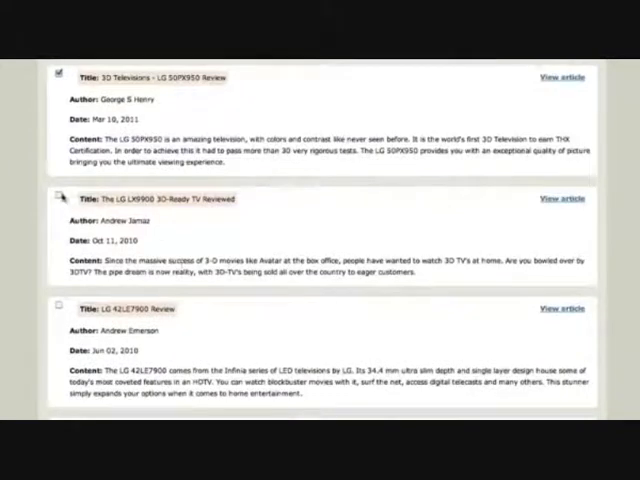
scroll("down", 3)
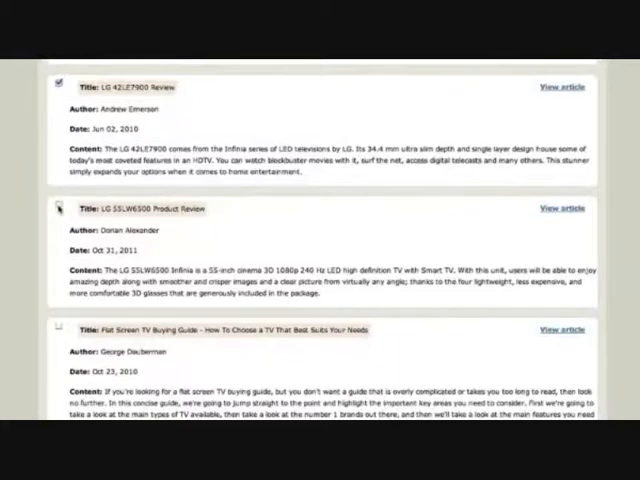
scroll("down", 3)
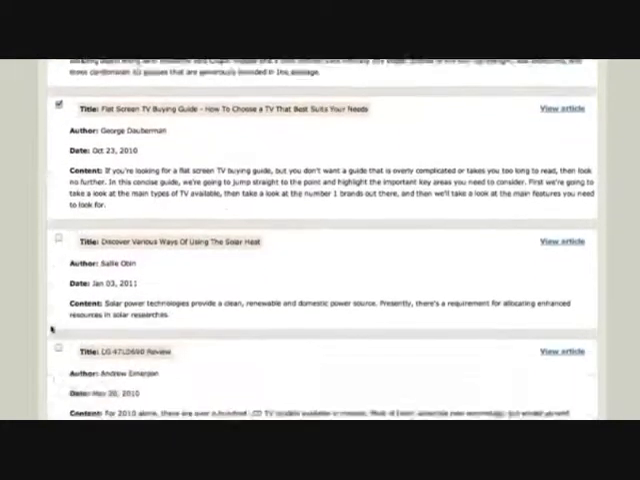
scroll("down", 3)
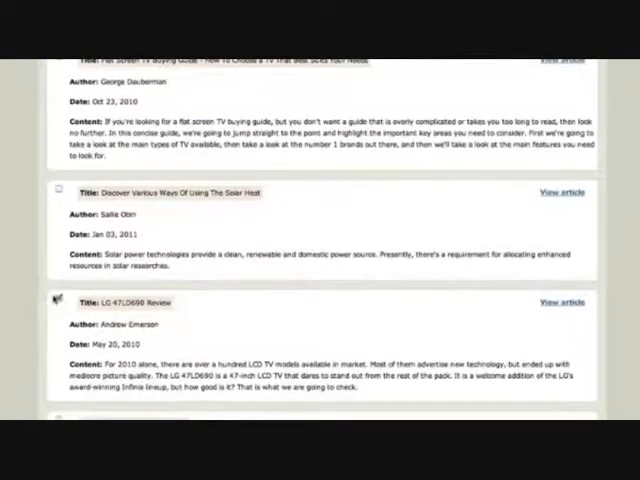
scroll("down", 3)
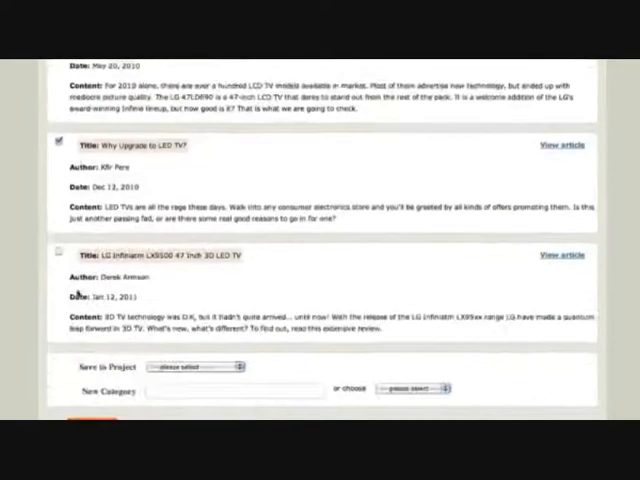
left_click(195, 365)
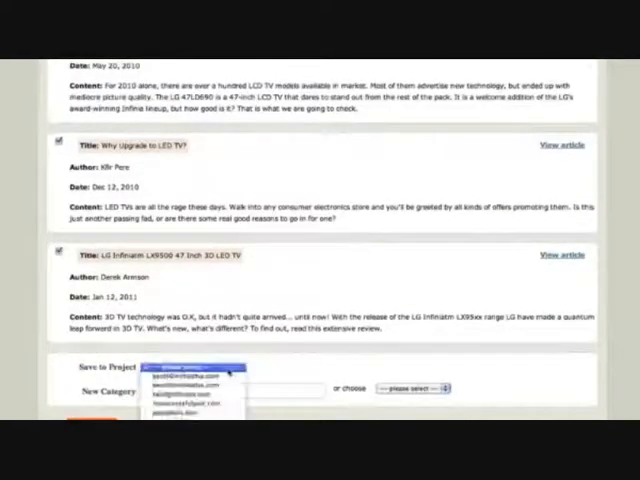
left_click(190, 375)
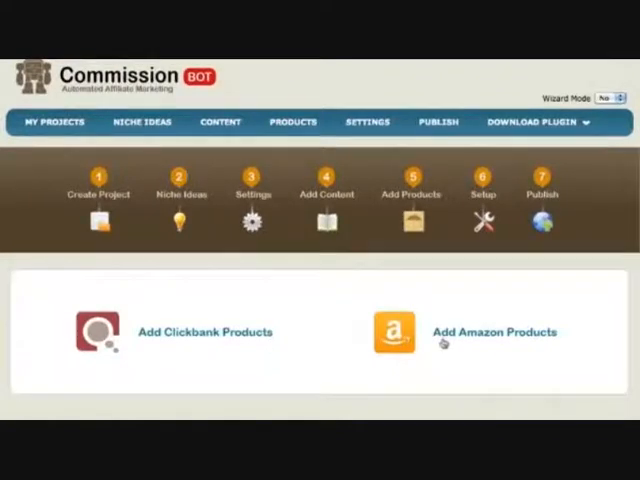
mouse_move(291, 378)
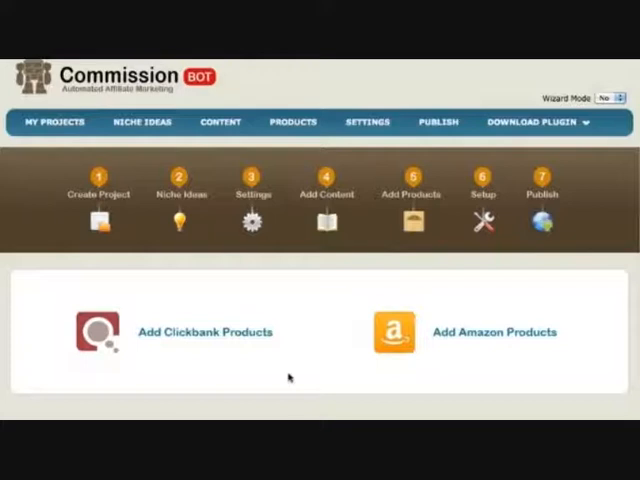
mouse_move(258, 362)
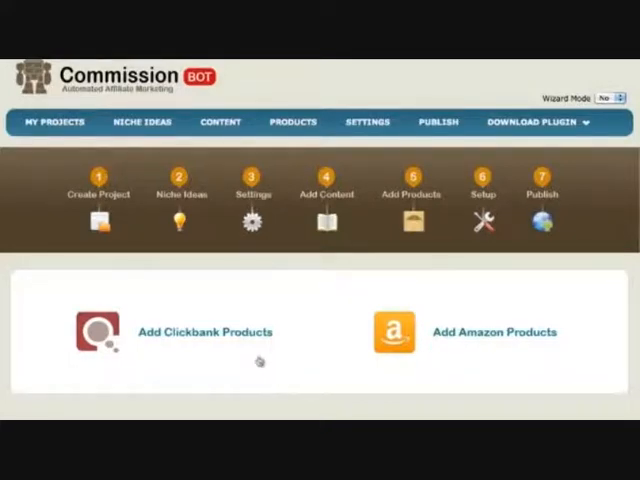
Choose project bestlginfiniatv.com, save category 'LG Infinia Recommended TVs', and Amazon category Electronics
left_click(491, 331)
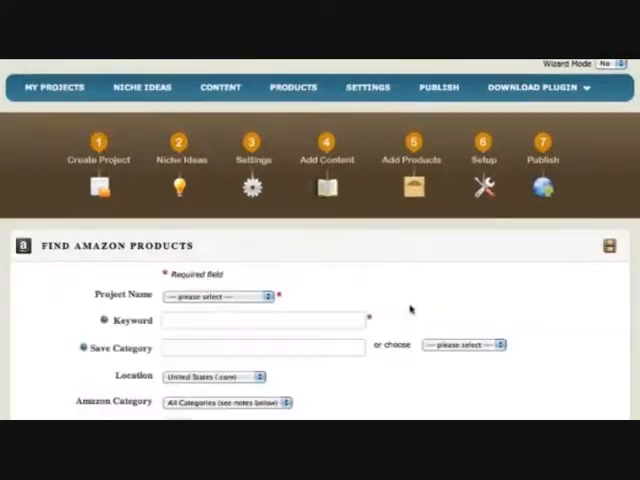
left_click(218, 296)
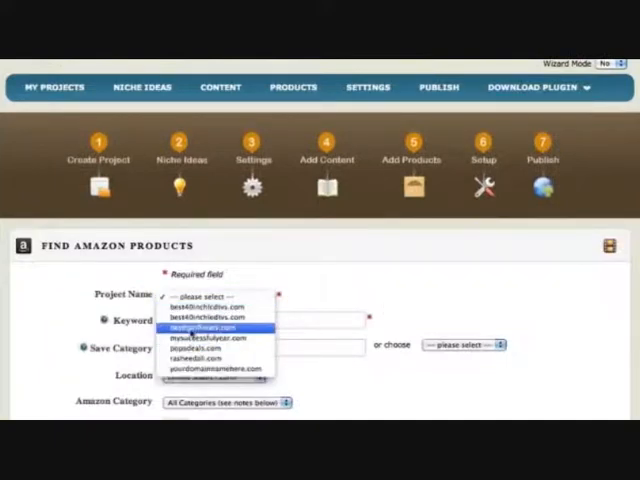
left_click(212, 326)
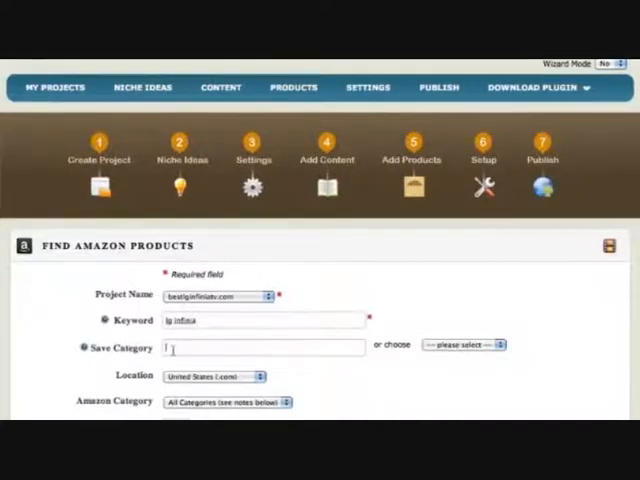
type("LG infinia Rel")
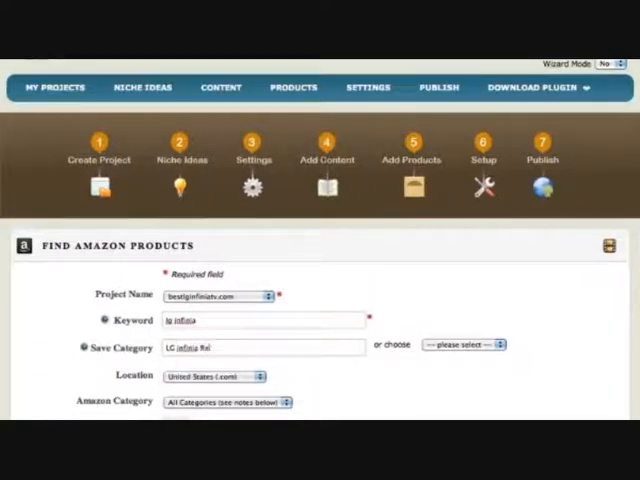
type("Recommended D")
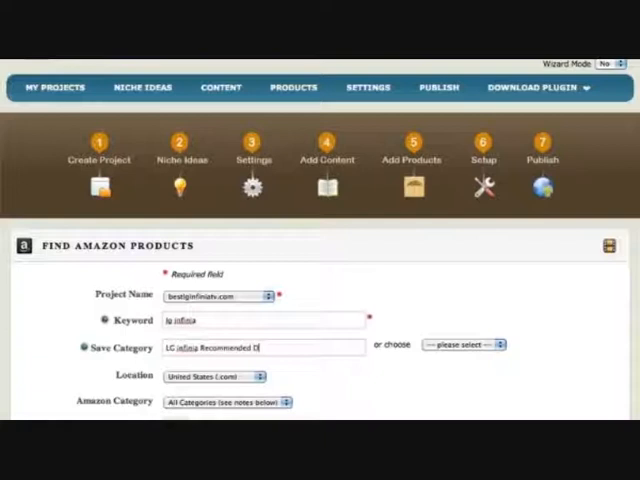
type("TVs")
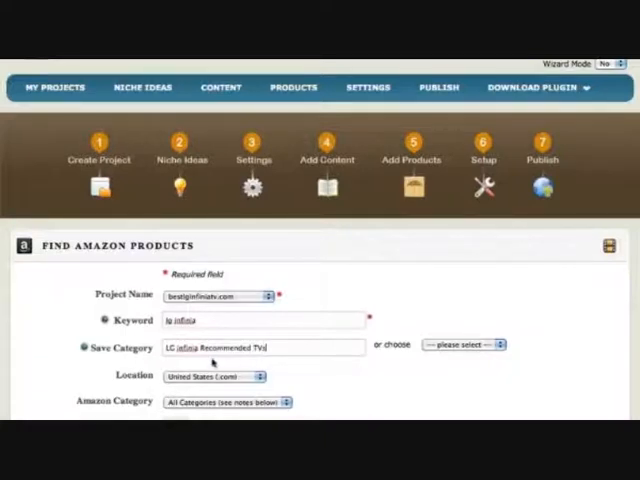
scroll("down", 3)
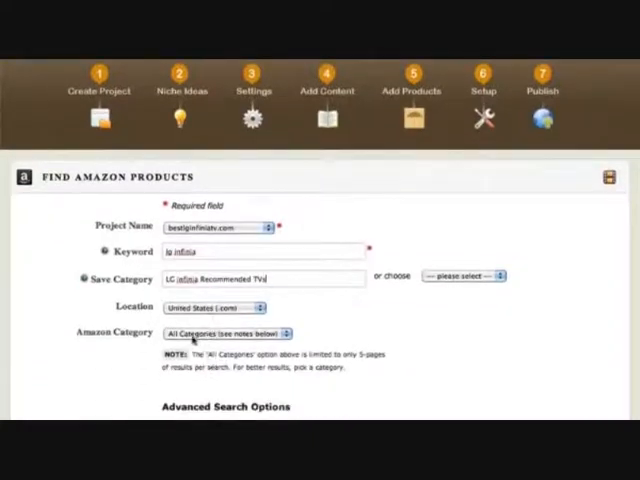
left_click(222, 333)
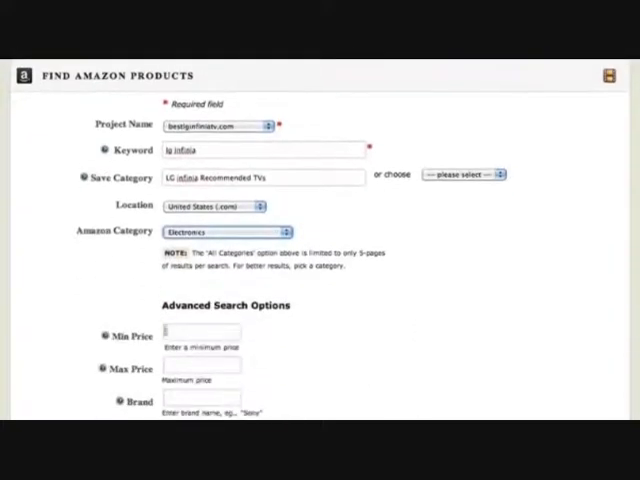
Set the Amazon search minimum price to 100.00 and product condition to New
scroll("down", 3)
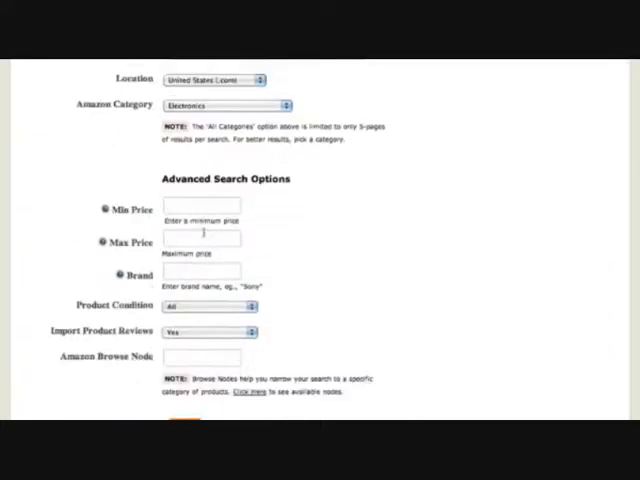
type("10")
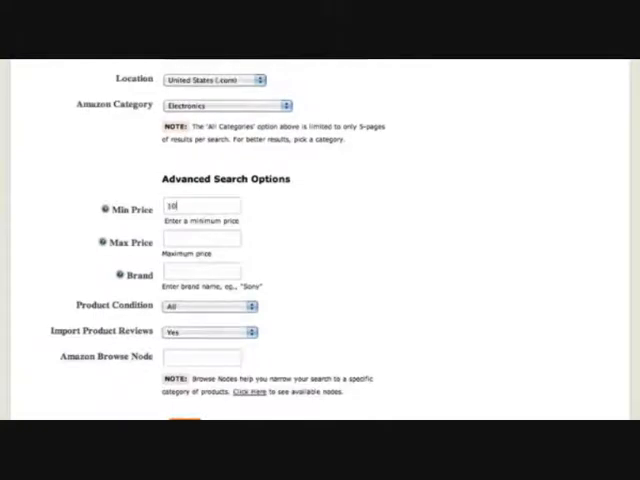
type("100.00")
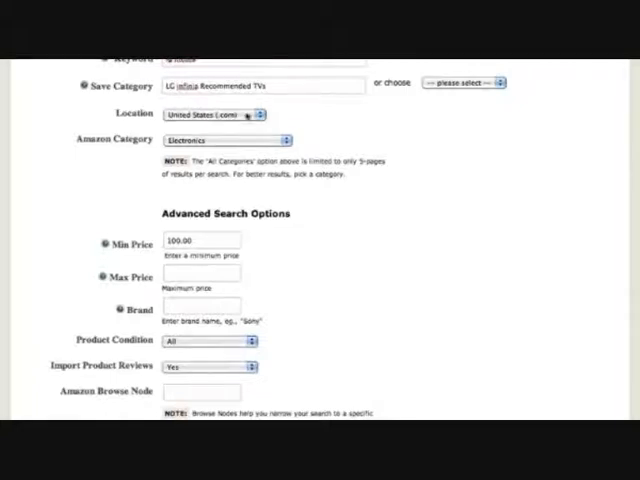
scroll("down", 3)
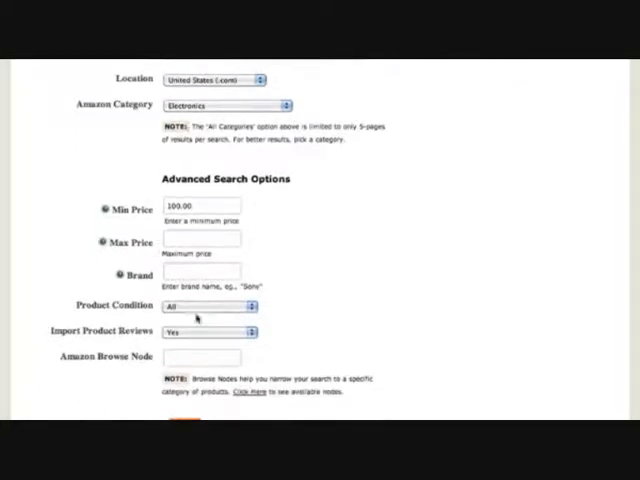
left_click(207, 306)
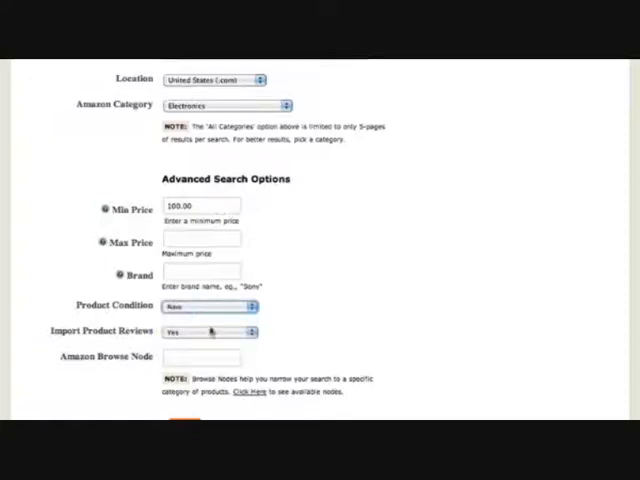
left_click(208, 306)
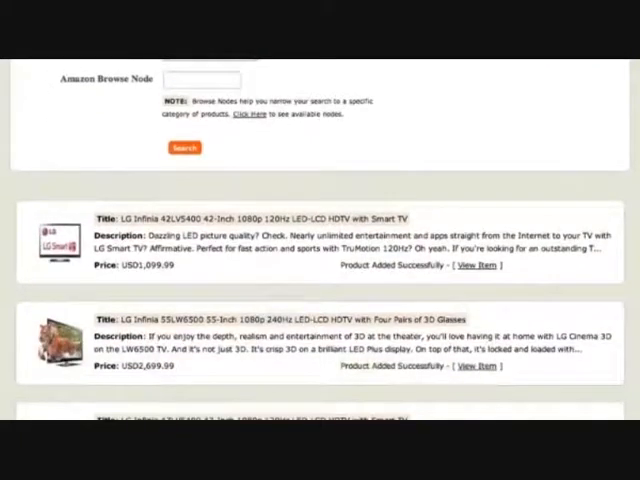
Add the LG Infinia TV results to the project
scroll("down", 3)
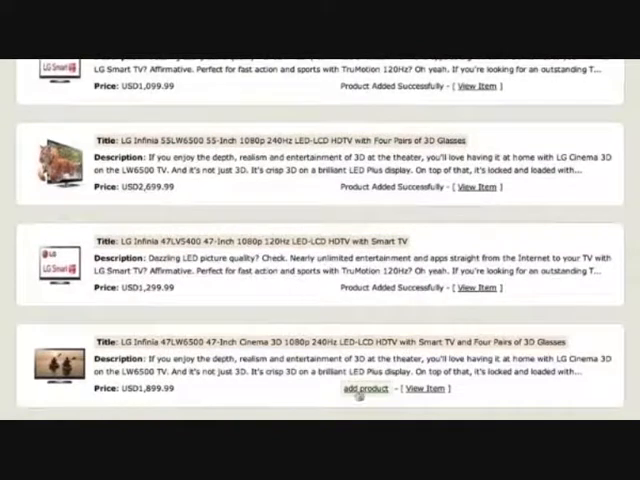
scroll("down", 3)
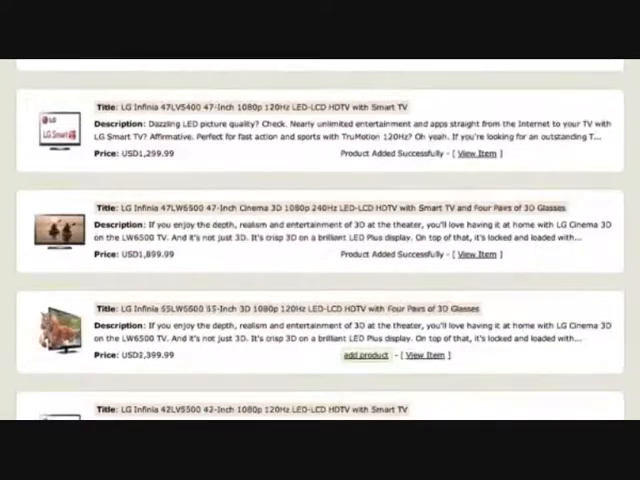
scroll("down", 3)
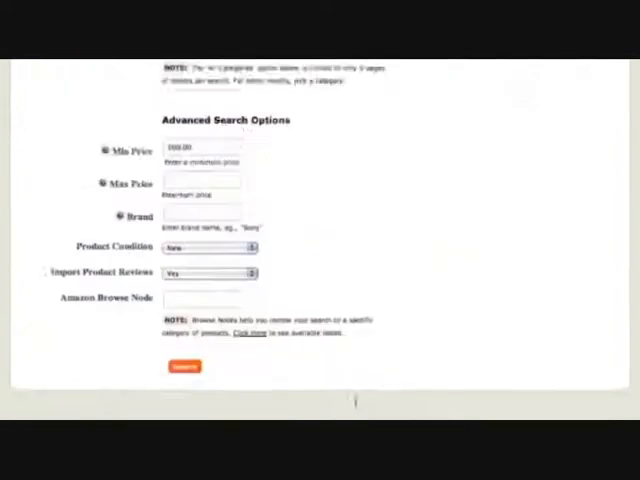
left_click(184, 365)
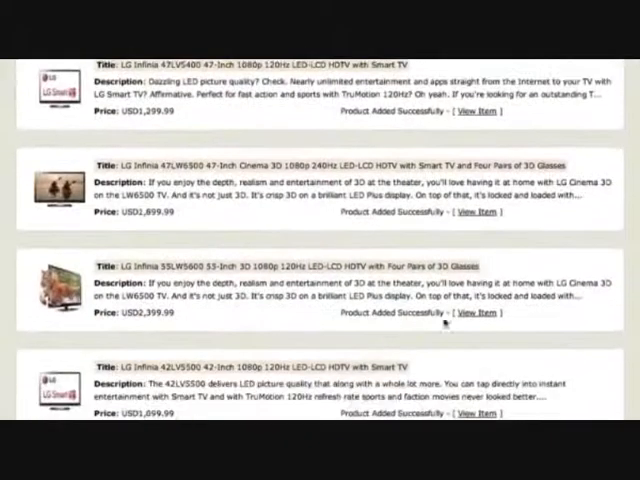
left_click(479, 318)
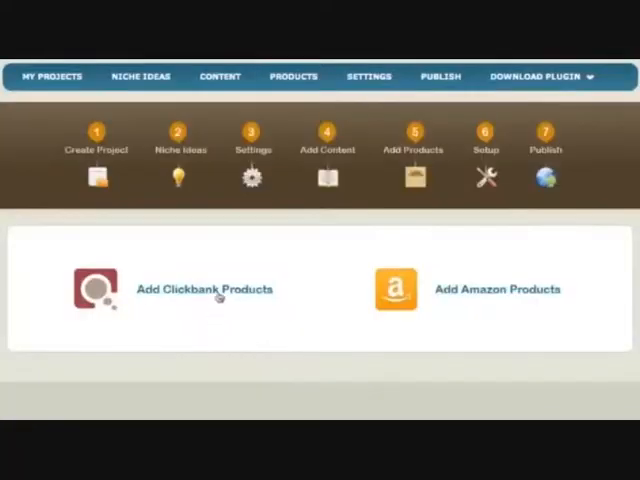
Search ClickBank products for 'movies' with gravity set to 'Higher than' a minimum value
left_click(203, 289)
type("mon")
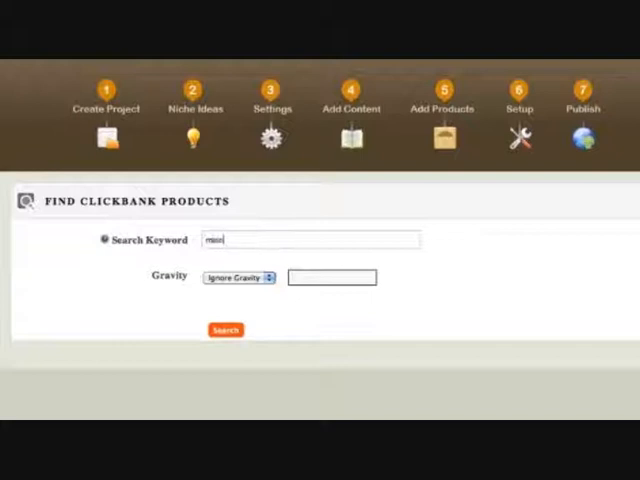
left_click(238, 277)
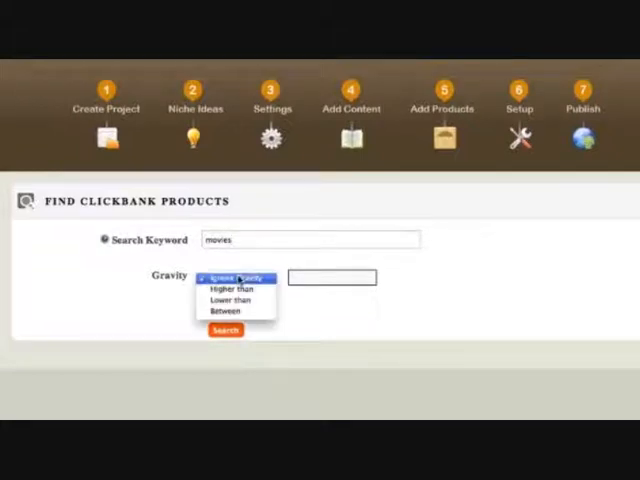
left_click(238, 277)
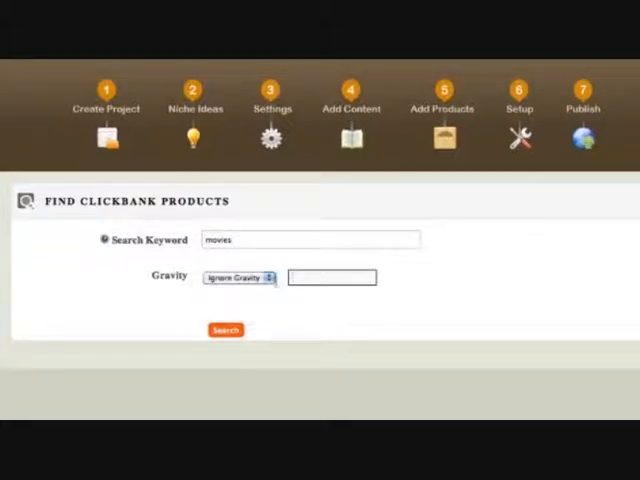
left_click(238, 277)
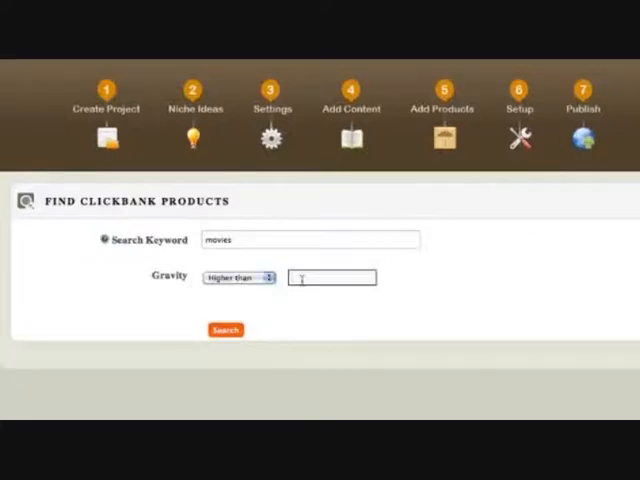
left_click(225, 330)
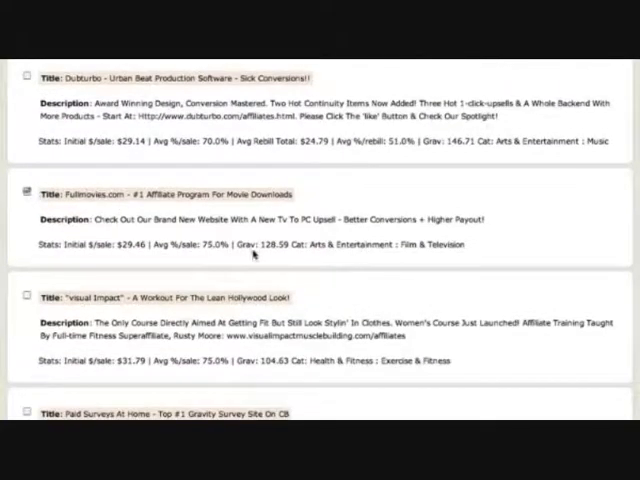
Tick the Fullmovies.com and Moviescapital.com offers and save them to bestlginfiniatv.com
scroll("down", 3)
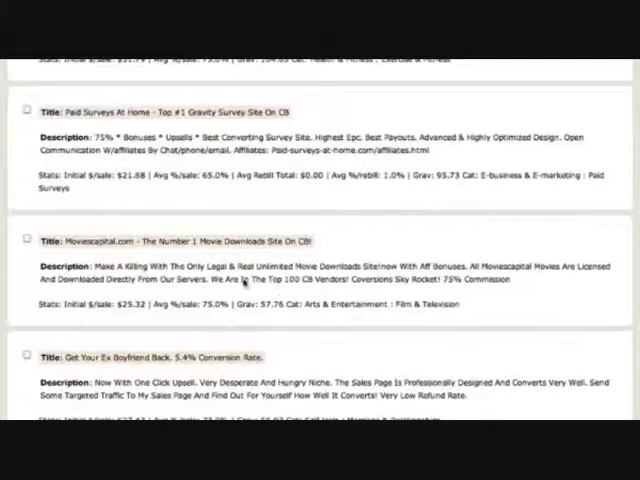
scroll("down", 3)
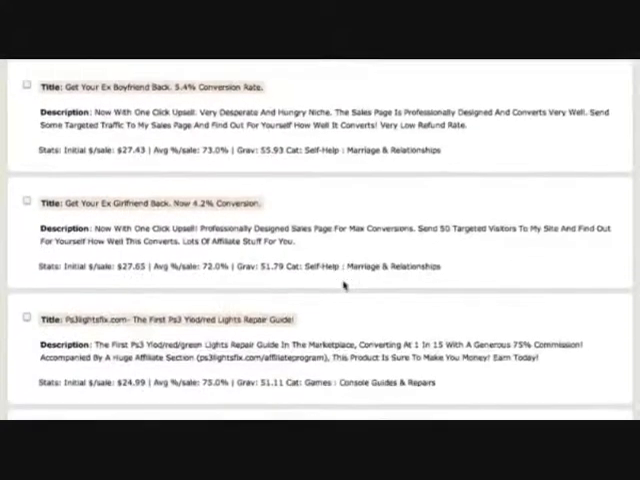
scroll("down", 3)
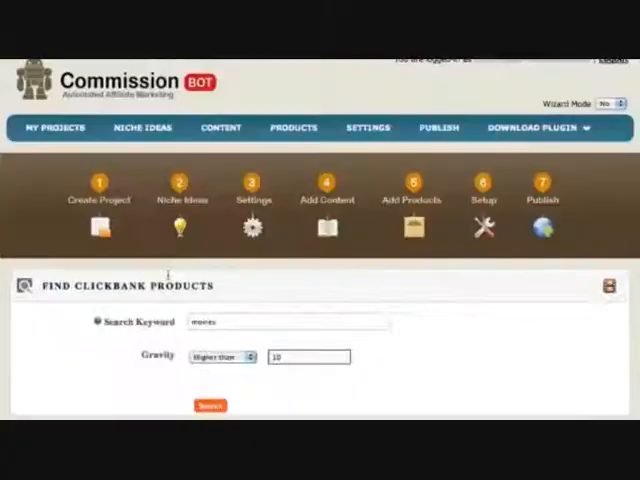
left_click(210, 405)
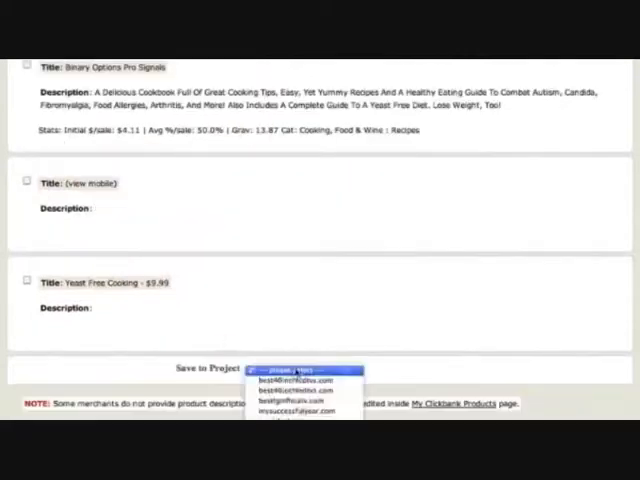
left_click(300, 369)
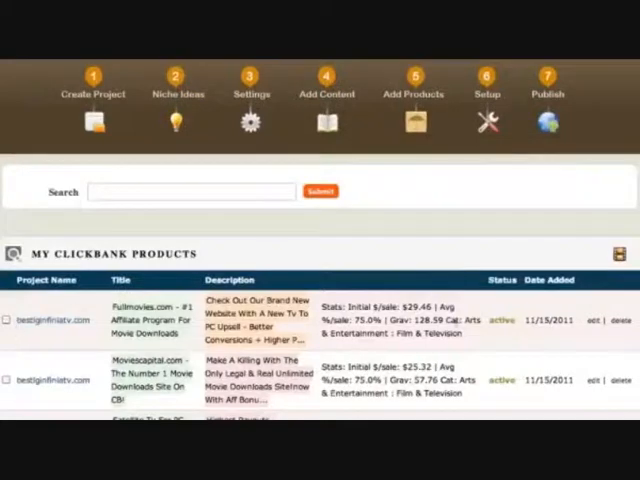
Edit the Fullmovies.com ClickBank product, review its fields, and submit it
scroll("down", 3)
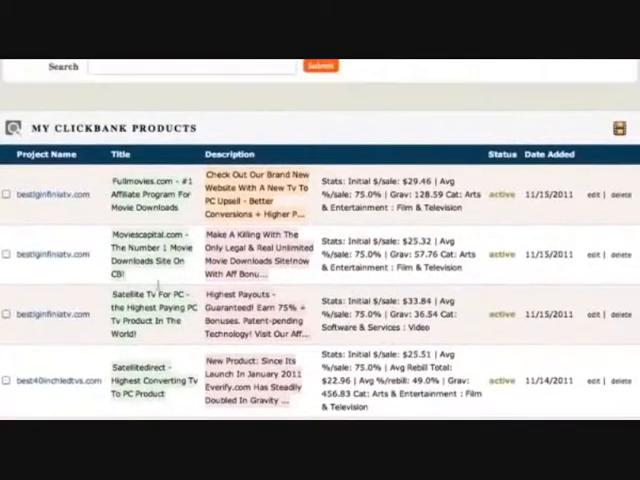
left_click(599, 194)
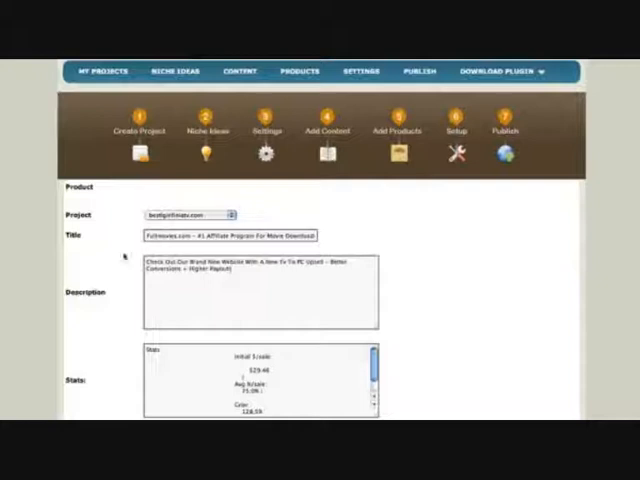
scroll("down", 3)
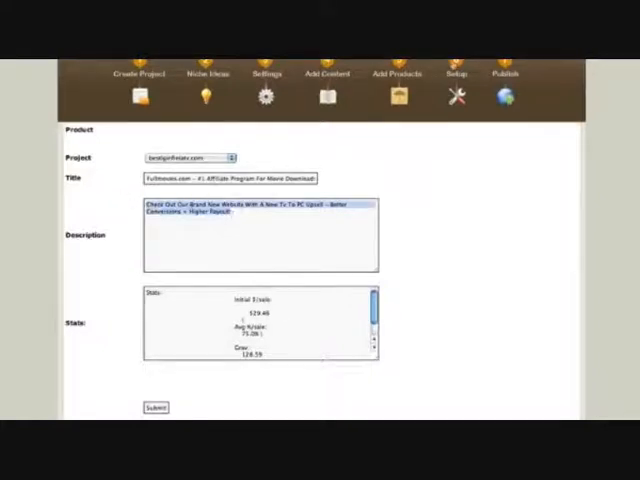
left_click(457, 95)
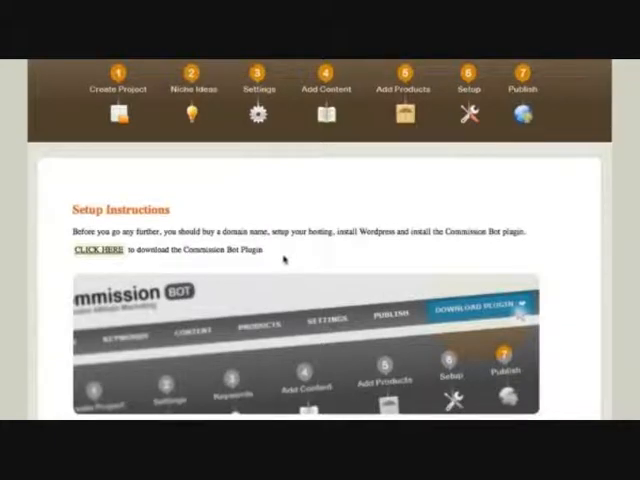
mouse_move(362, 177)
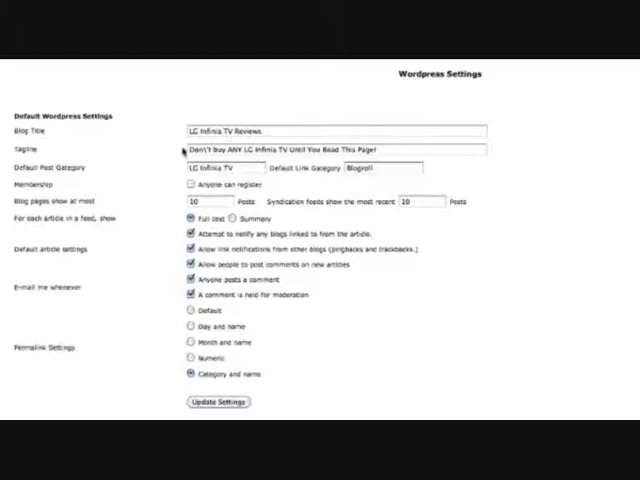
Check the 'LG Infinia TV Reviews' title and tagline, and set default category LG Infinia TV
left_click(228, 167)
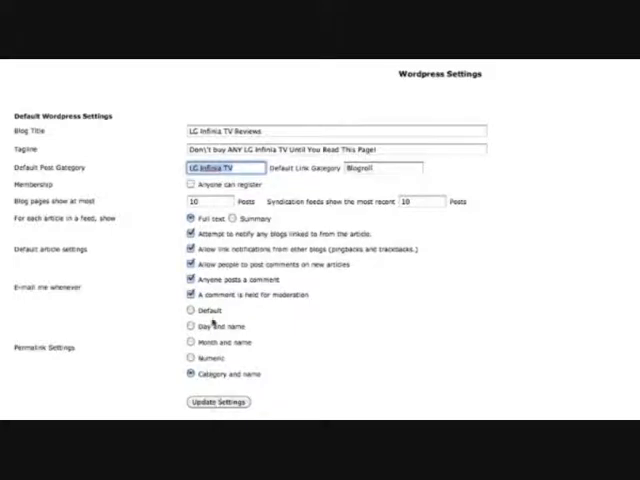
left_click(330, 149)
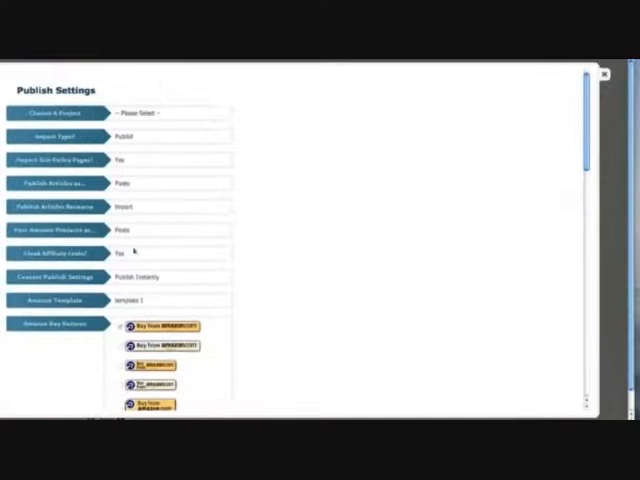
Target the bestlginfiniatv.com project, with Import Type Publish and articles published as Posts
left_click(168, 113)
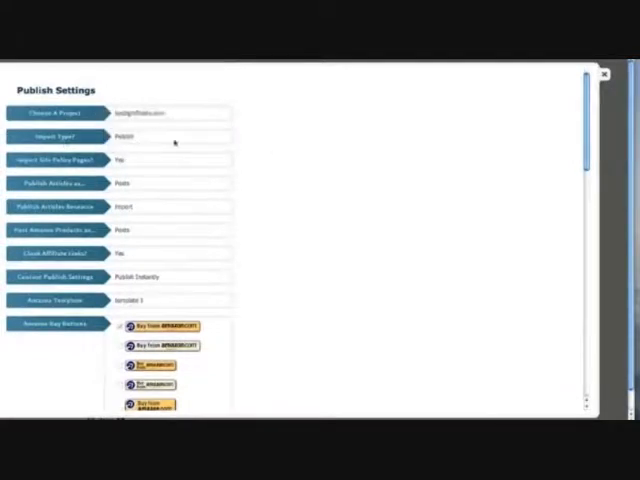
left_click(170, 137)
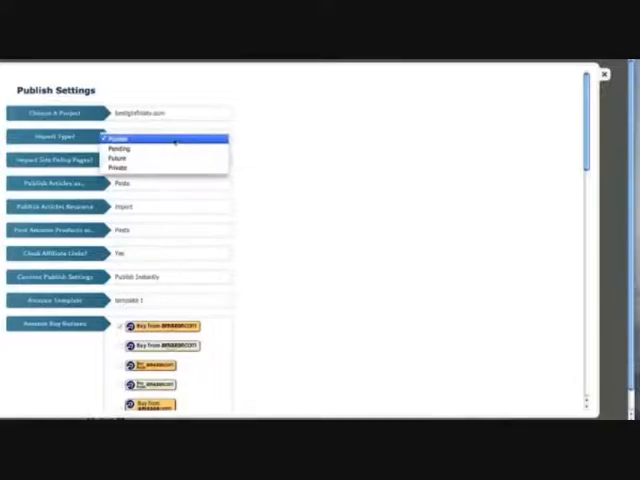
left_click(118, 137)
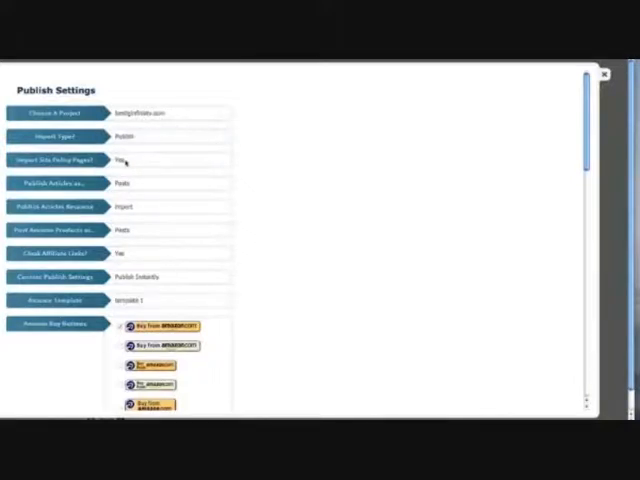
mouse_move(188, 171)
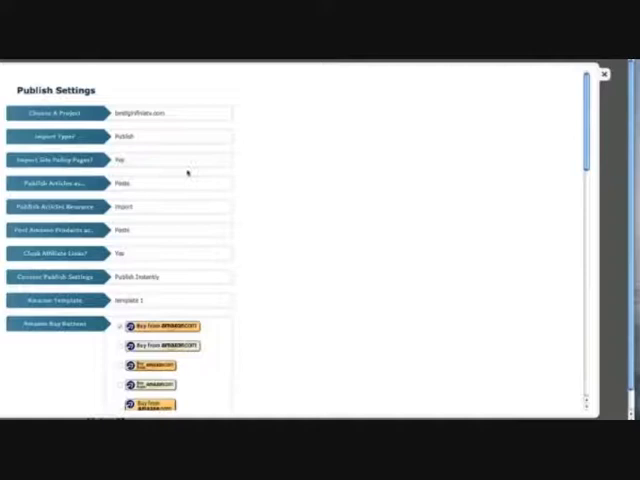
left_click(170, 183)
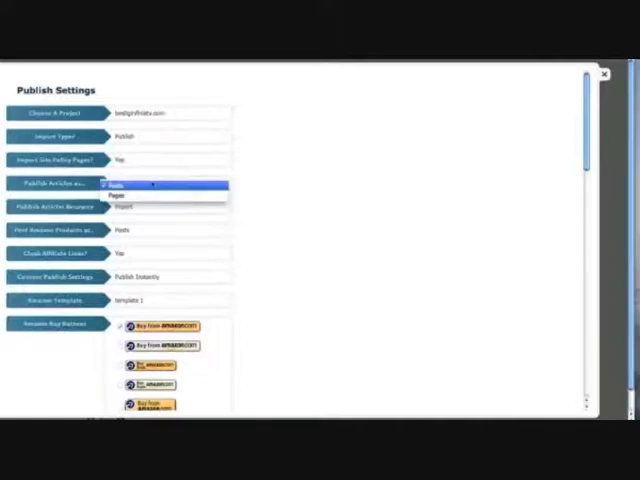
left_click(120, 185)
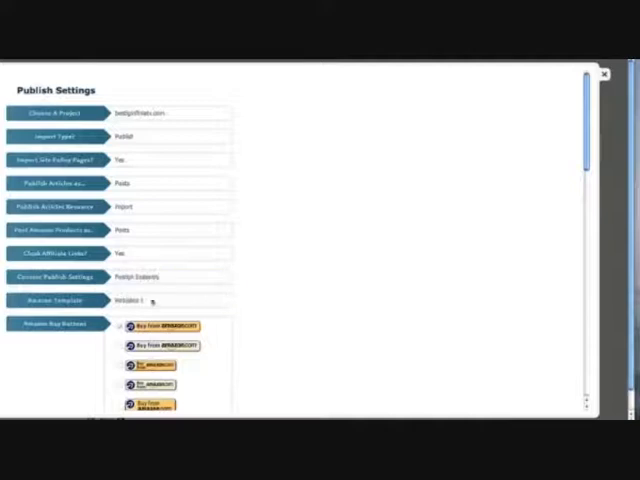
scroll("down", 3)
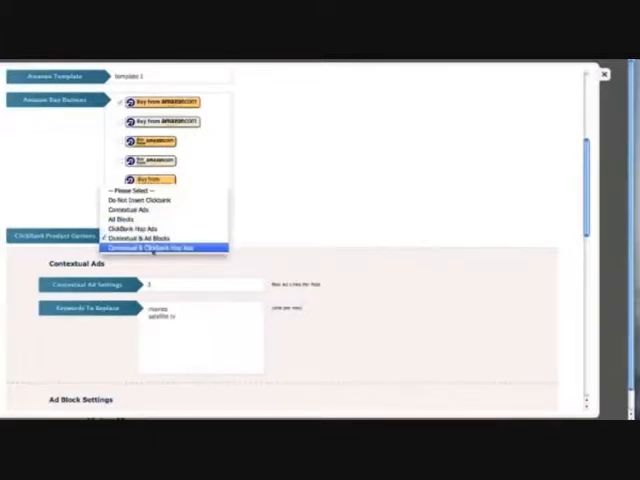
Choose Contextual & Ad Blocks, add 'TV' as a replace keyword, and set 468 x 60 banner size
left_click(165, 247)
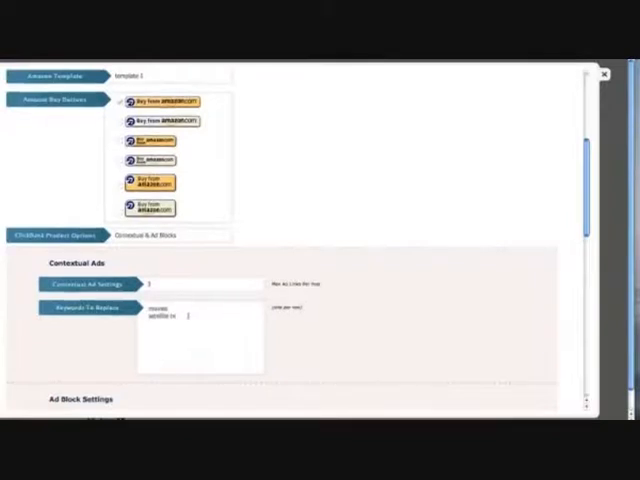
type("TV")
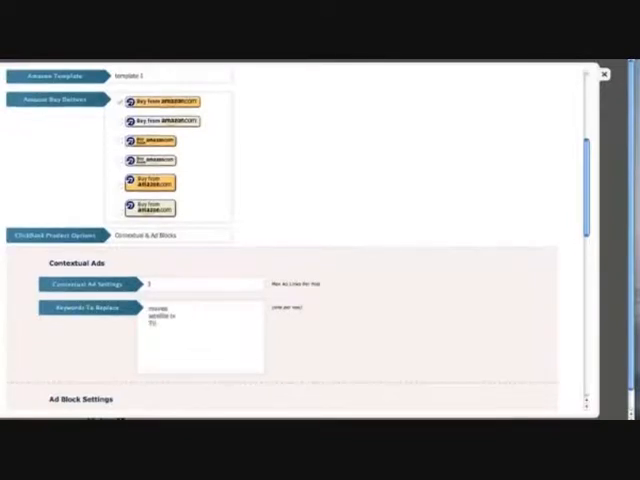
scroll("down", 3)
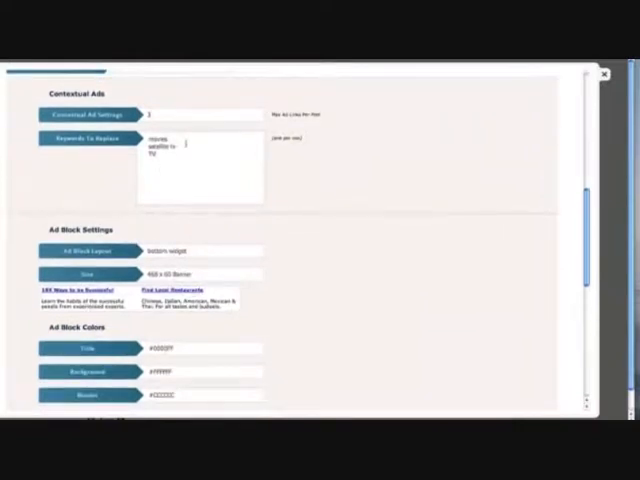
left_click(200, 273)
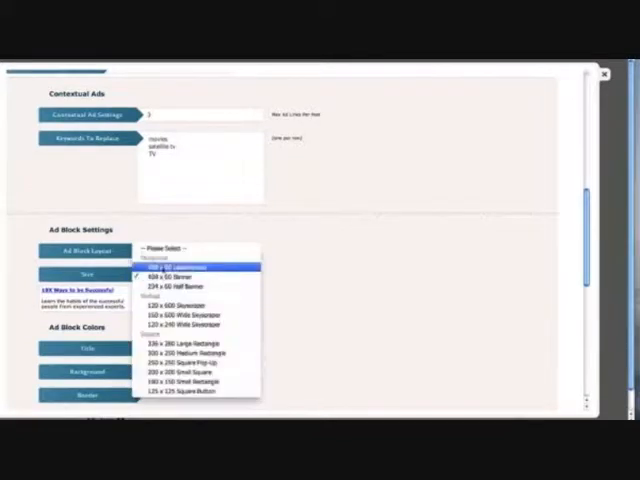
left_click(185, 264)
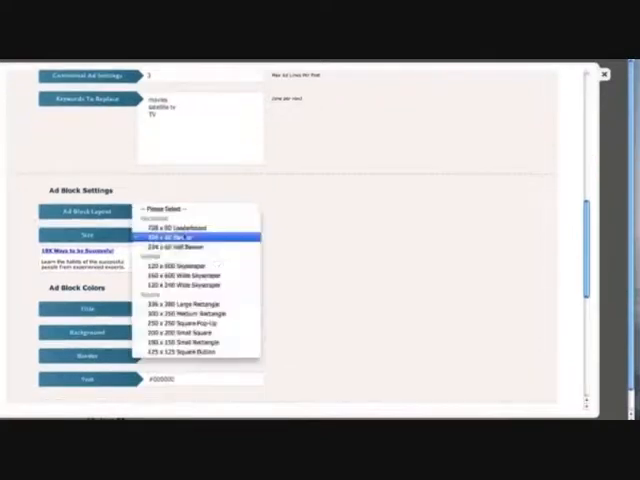
left_click(180, 245)
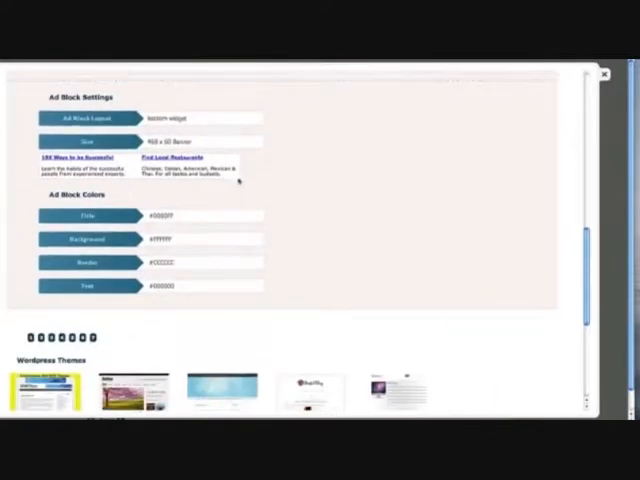
Keep the Arras theme and save, publishing the 'LG Infinia TV Reviews' blog to WordPress
scroll("down", 3)
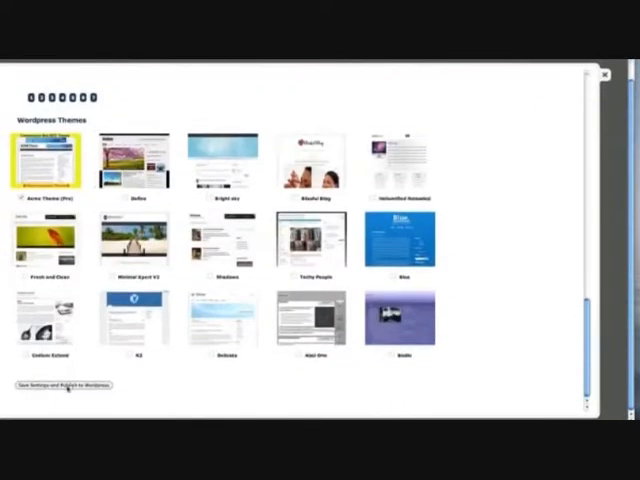
left_click(60, 385)
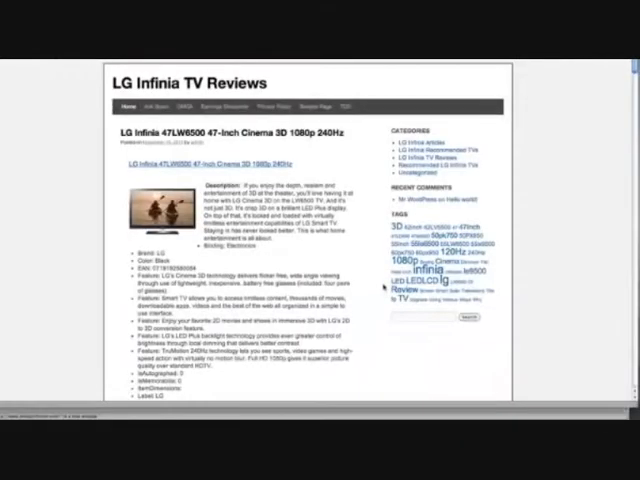
scroll("down", 3)
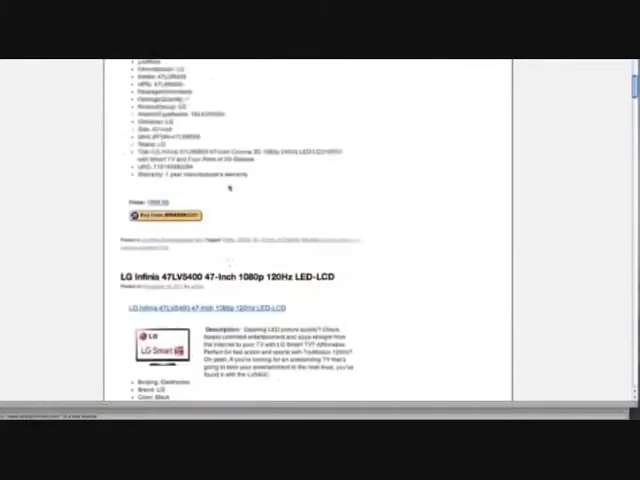
scroll("up", 3)
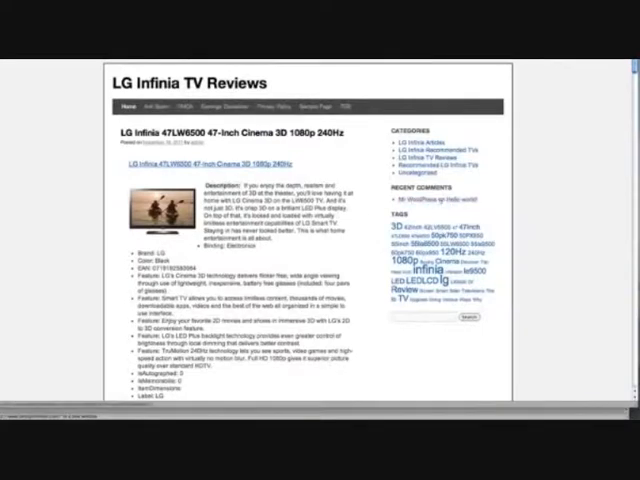
scroll("down", 3)
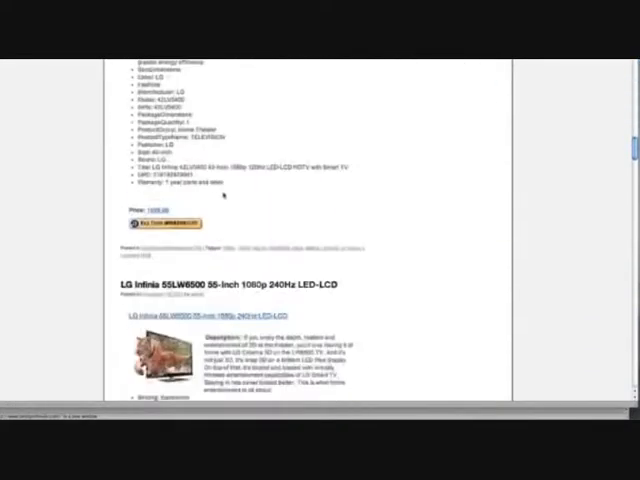
scroll("down", 3)
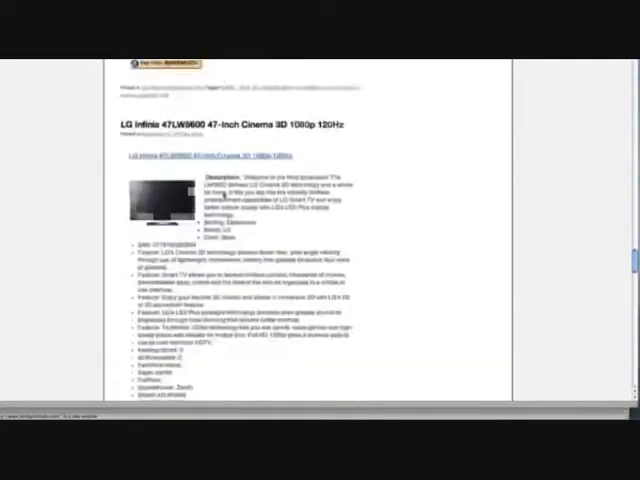
scroll("down", 3)
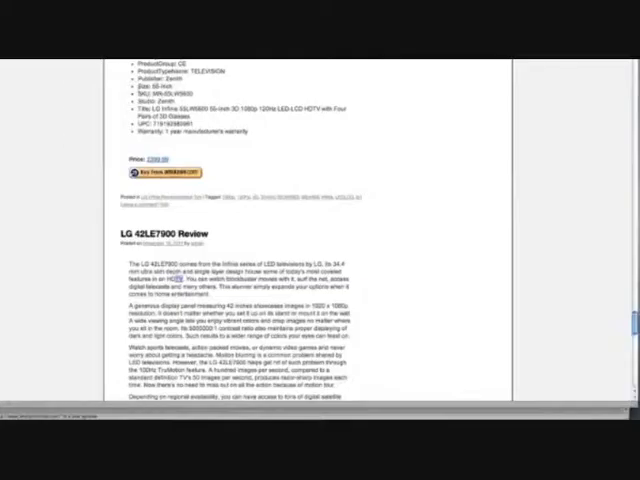
scroll("down", 3)
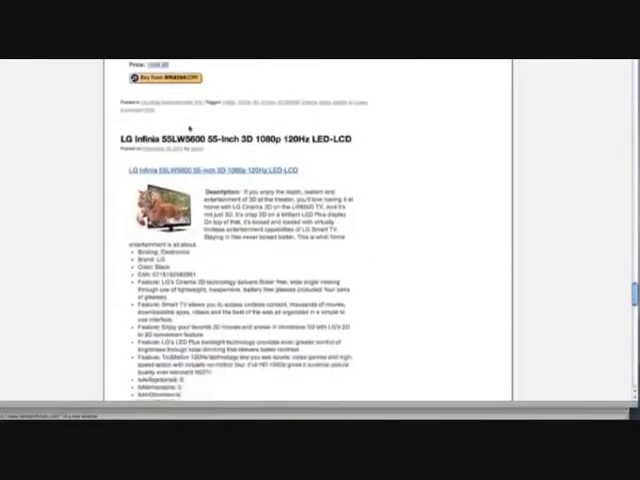